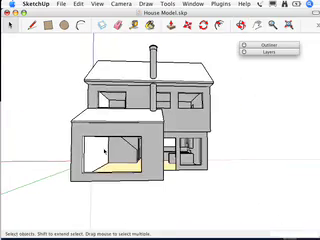
- Scroll the Outliner to reveal the House Model group hierarchy
{"action": "scroll", "scroll_direction": "down", "scroll_amount": 3}
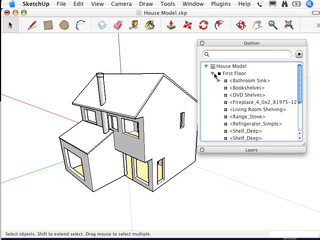
- Scroll down the Outliner to reach further house groups for hiding
{"action": "scroll", "scroll_direction": "down", "scroll_amount": 3}
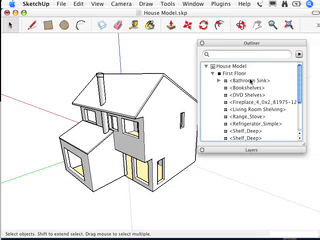
{"action": "scroll", "scroll_direction": "down", "scroll_amount": 3}
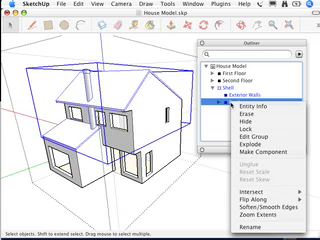
{"action": "mouse_move", "coordinate": [252, 132]}
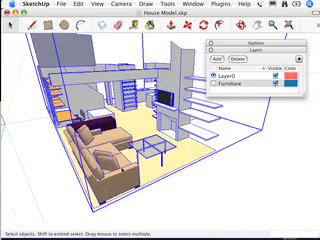
- Orbit the model to inspect the furnished interior beside the staircase
{"action": "left_click_drag", "start_coordinate": [160, 120], "coordinate": [180, 100]}
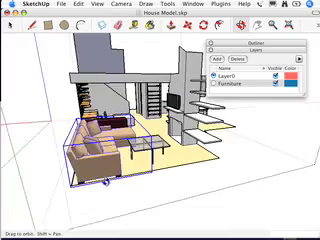